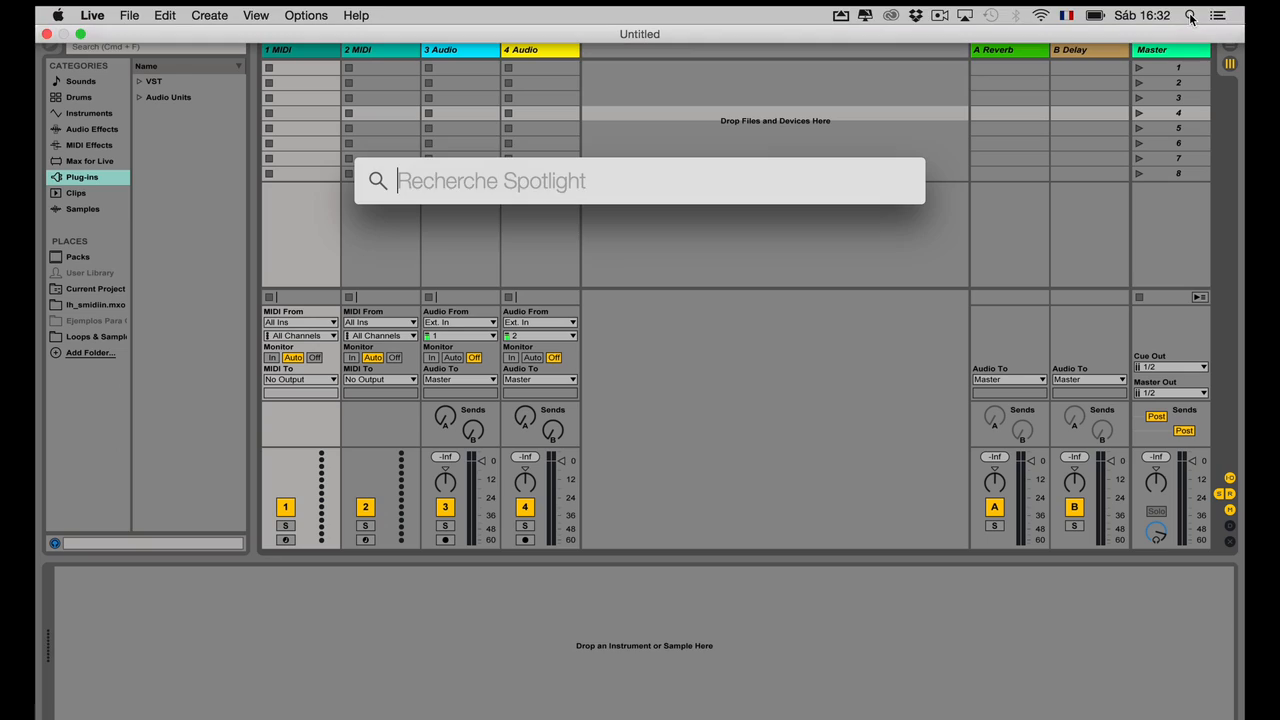
Step: Search Spotlight for 'LIVE 9 DEMO_Suite.als' to locate the demo project
text(LIVE 9 DEMO_Suite.als)
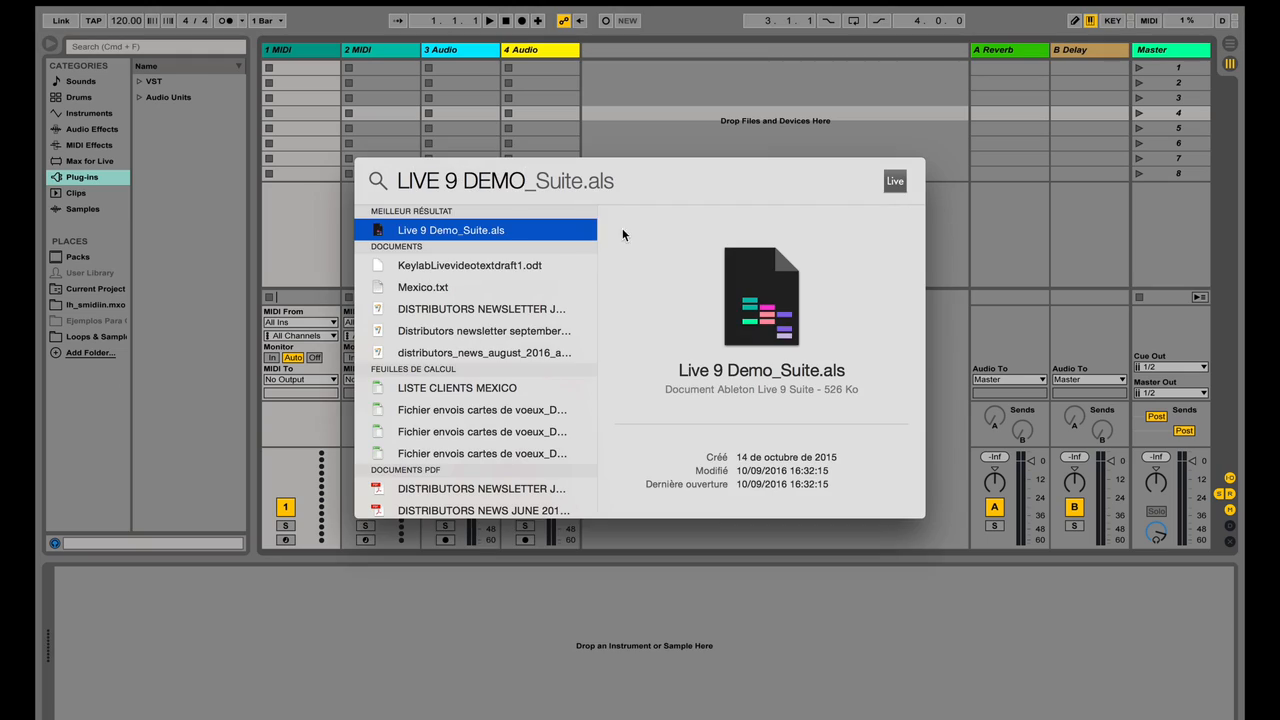
Step: Launch Live 9 Demo_Suite.als from the Spotlight results into Ableton Live's arrangement
double_click(450, 230)
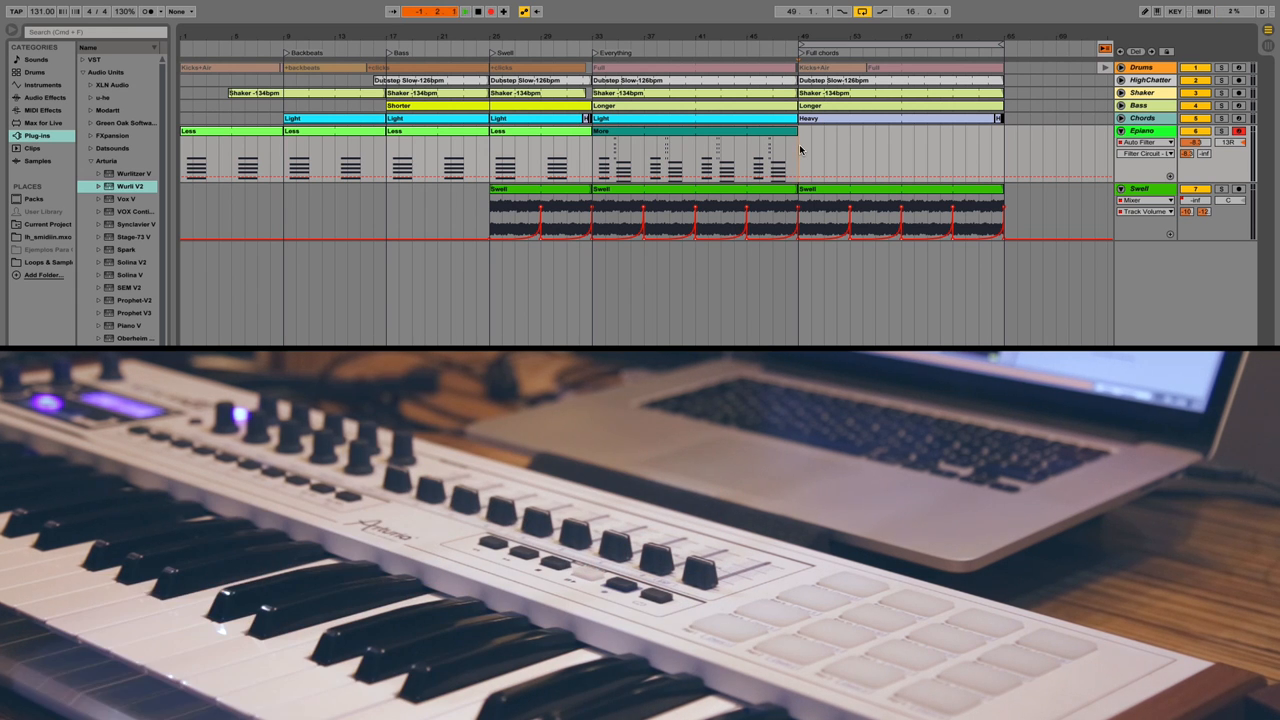
click(464, 12)
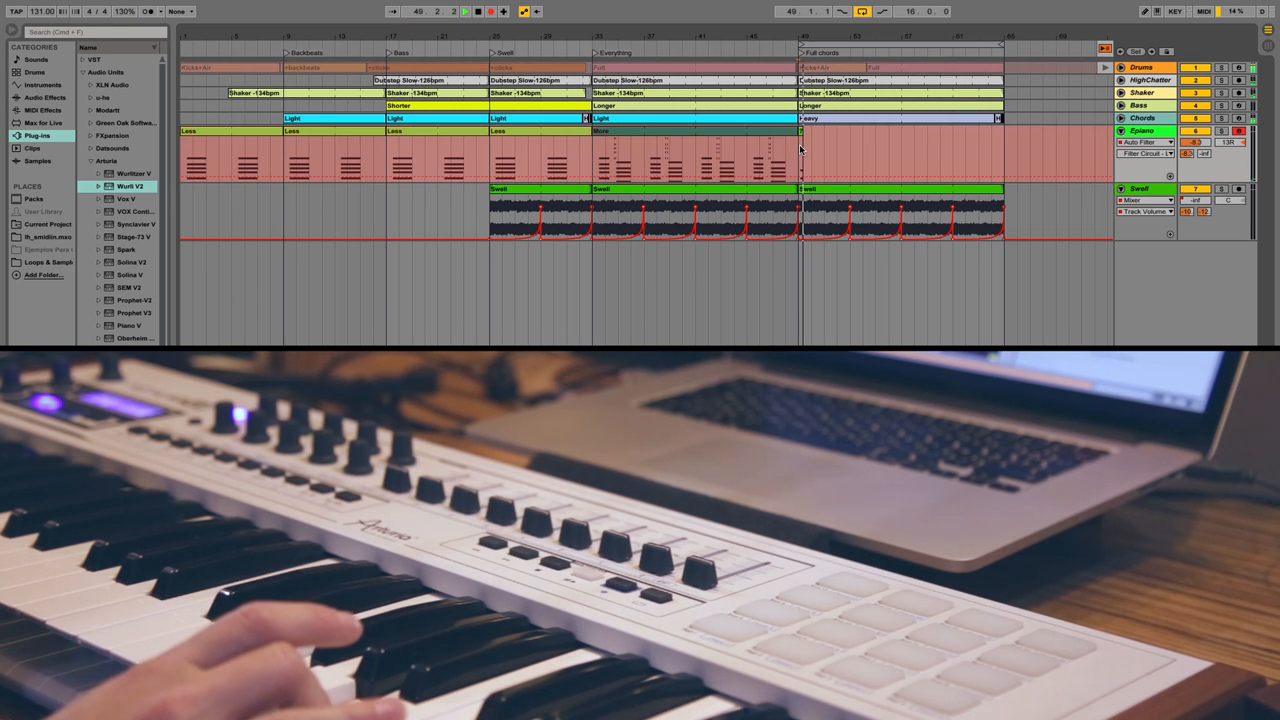